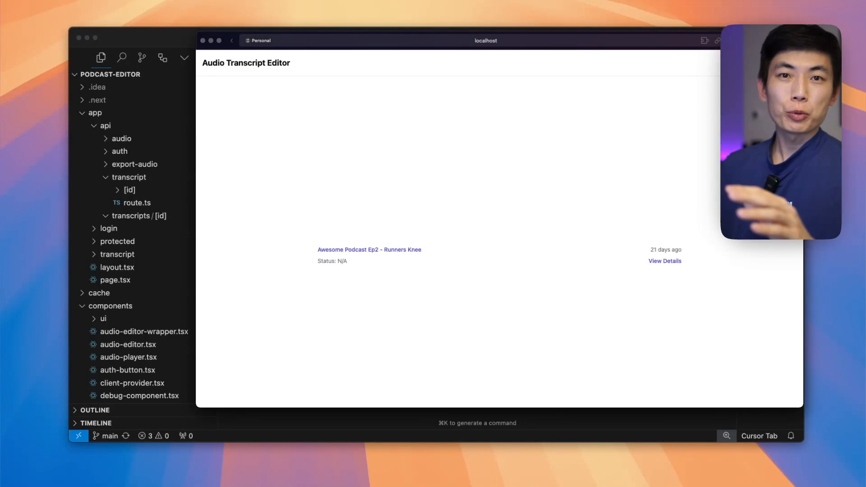
# Read through the AI's initial transcript-sharing plan in the Chat panel
pyautogui.click(665, 261)
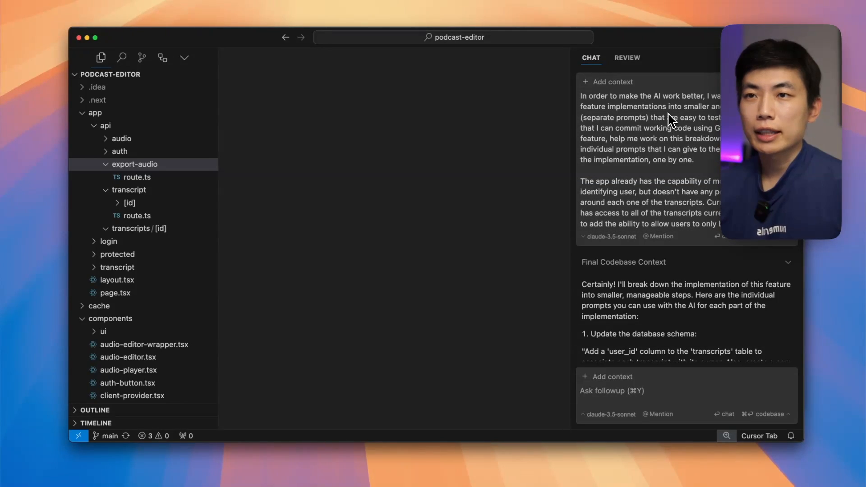
pyautogui.moveTo(710, 117)
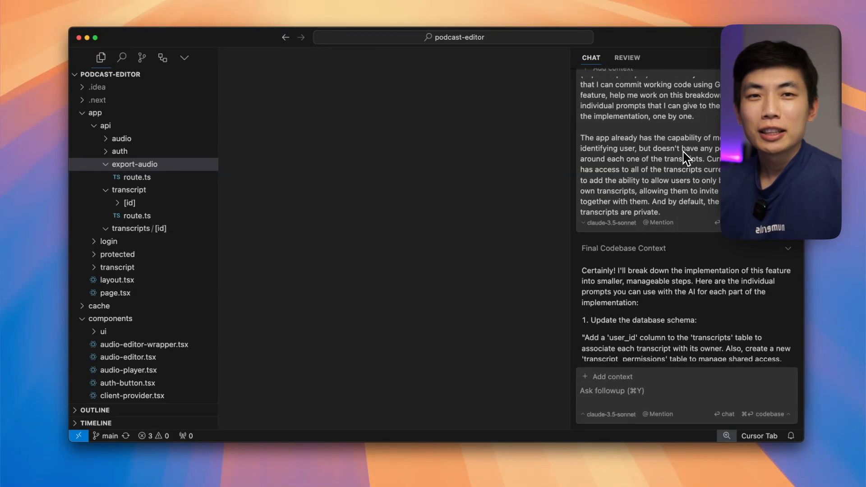
pyautogui.scroll(-3)
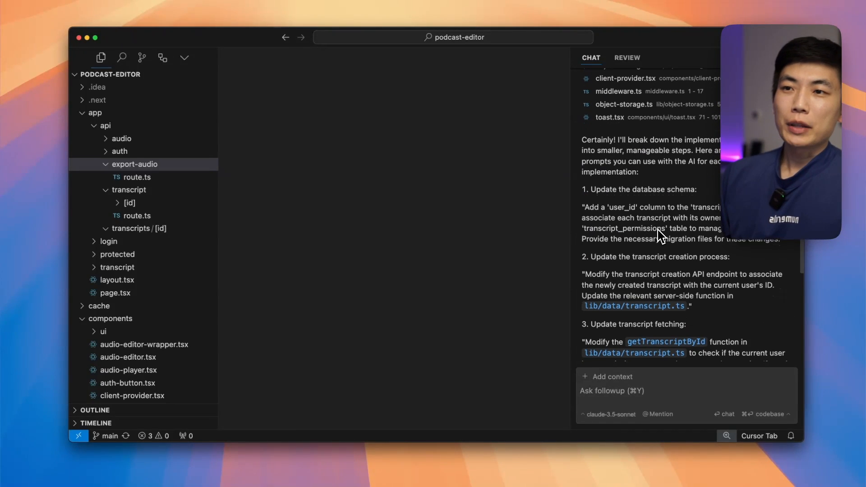
pyautogui.scroll(-3)
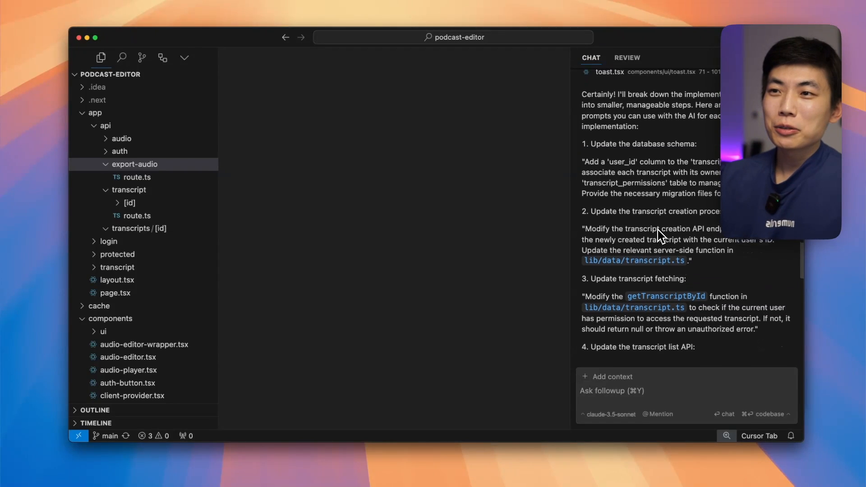
pyautogui.scroll(-3)
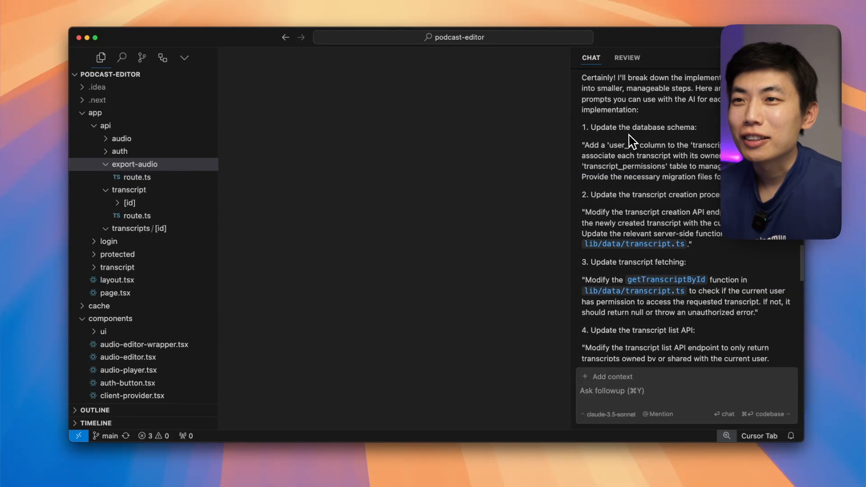
pyautogui.moveTo(604, 198)
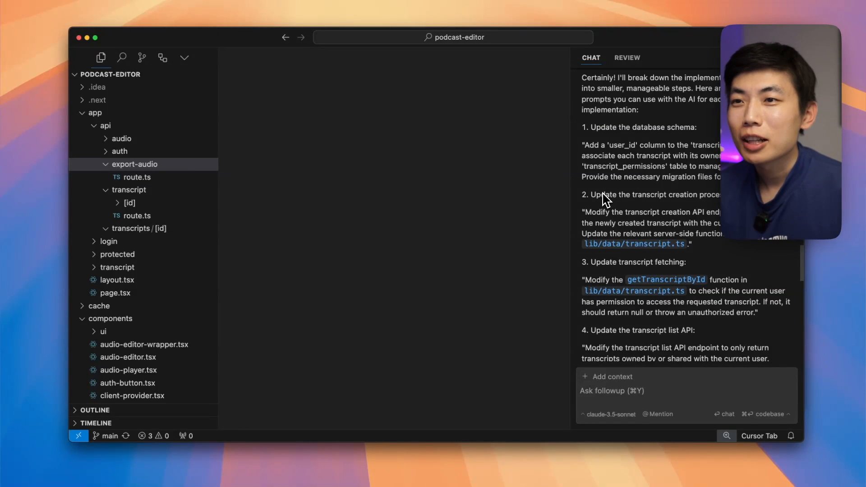
pyautogui.scroll(-3)
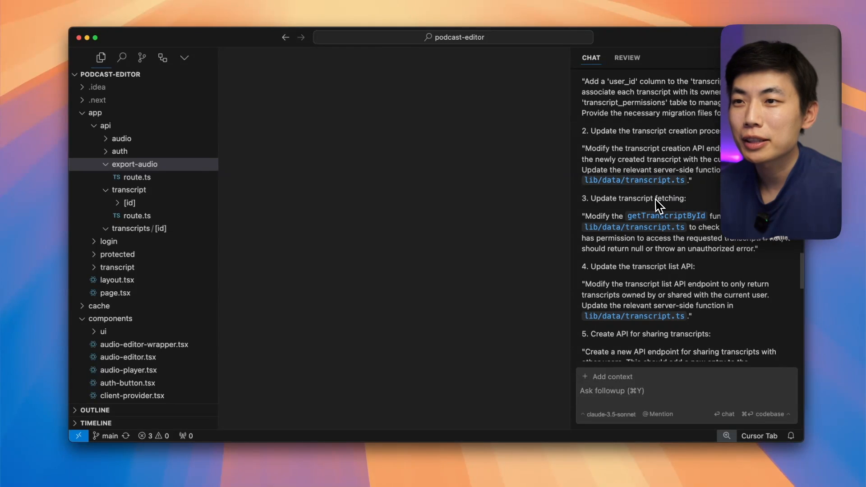
pyautogui.scroll(-3)
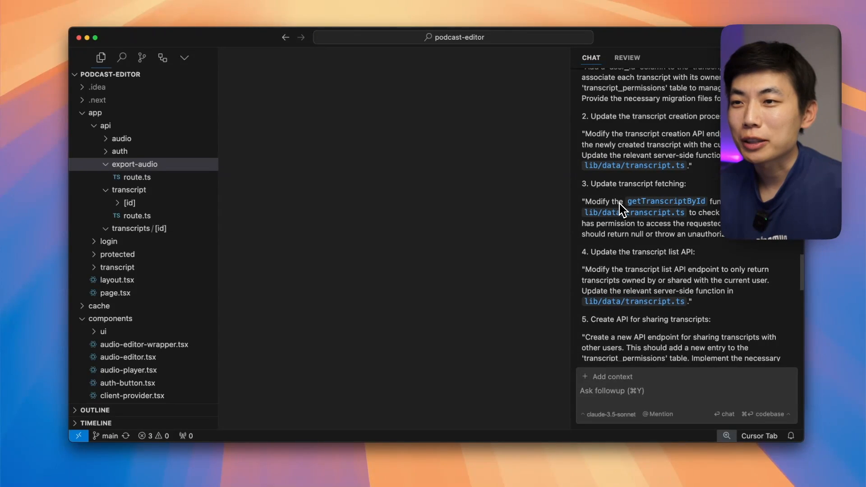
pyautogui.scroll(-3)
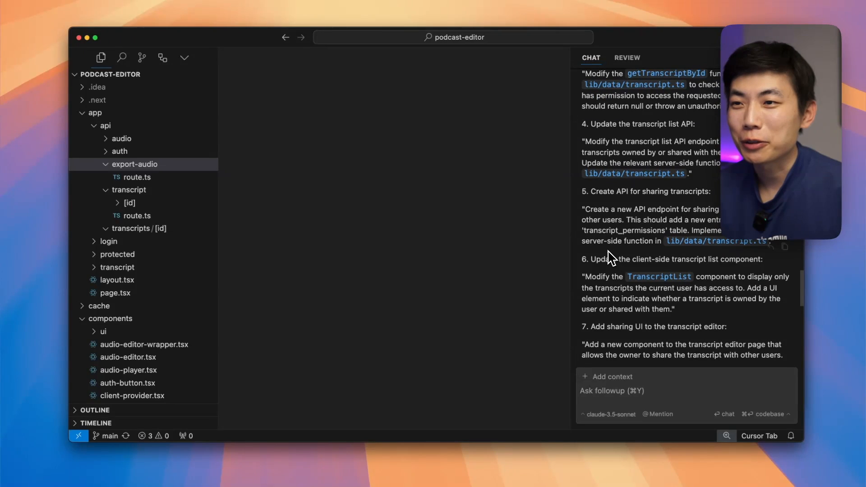
pyautogui.scroll(-3)
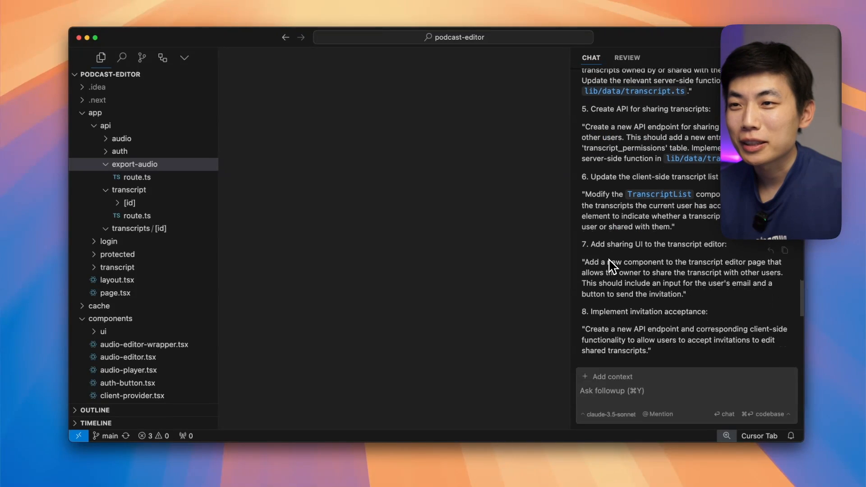
pyautogui.scroll(-3)
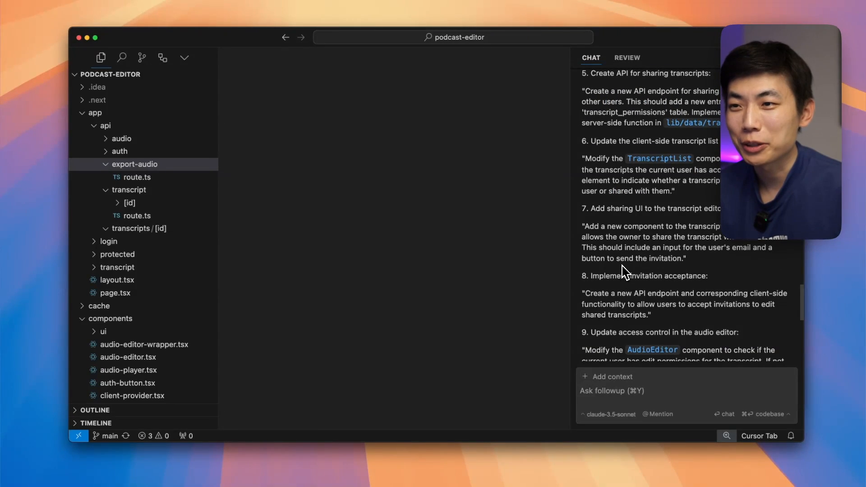
pyautogui.scroll(-3)
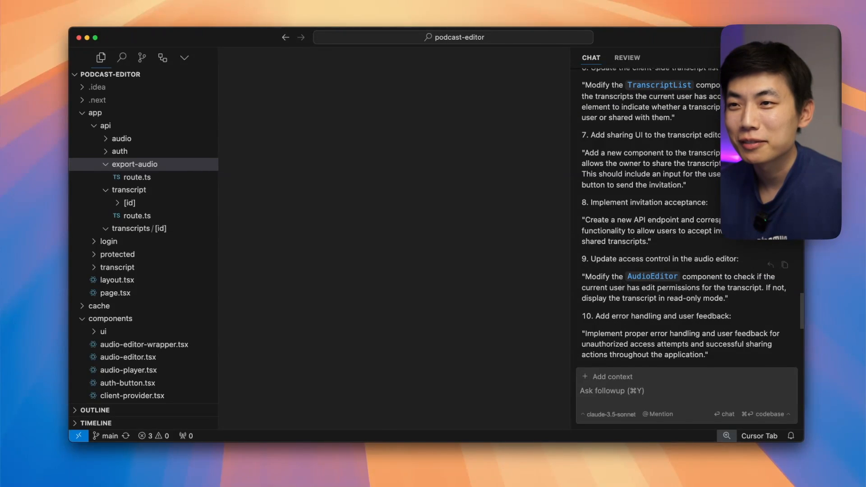
# Highlight the access-control and error-handling steps, then start a follow-up refinement message
pyautogui.doubleClick(418, 292)
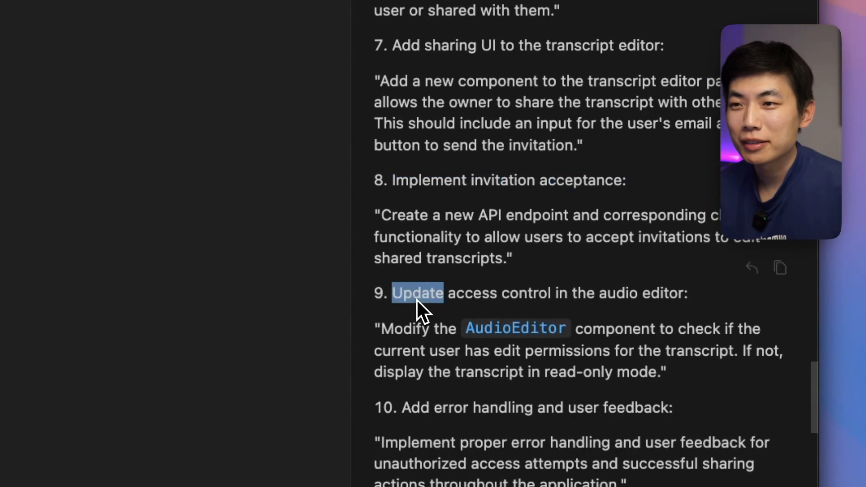
pyautogui.scroll(-3)
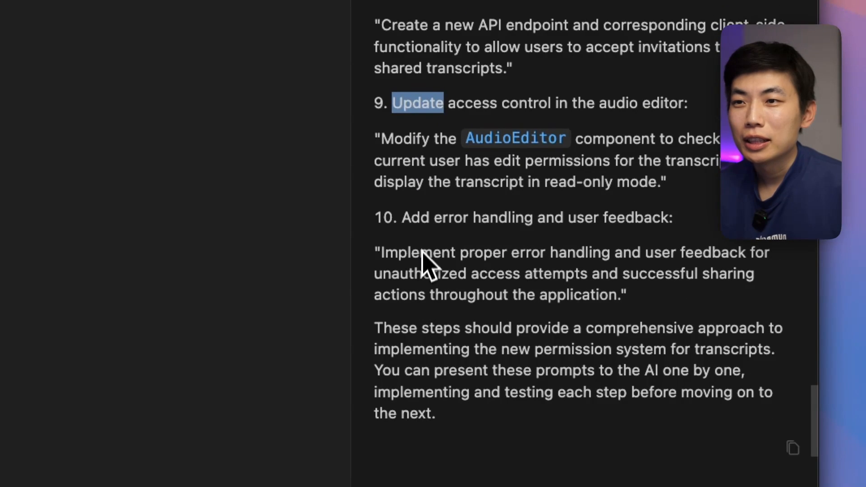
pyautogui.doubleClick(536, 218)
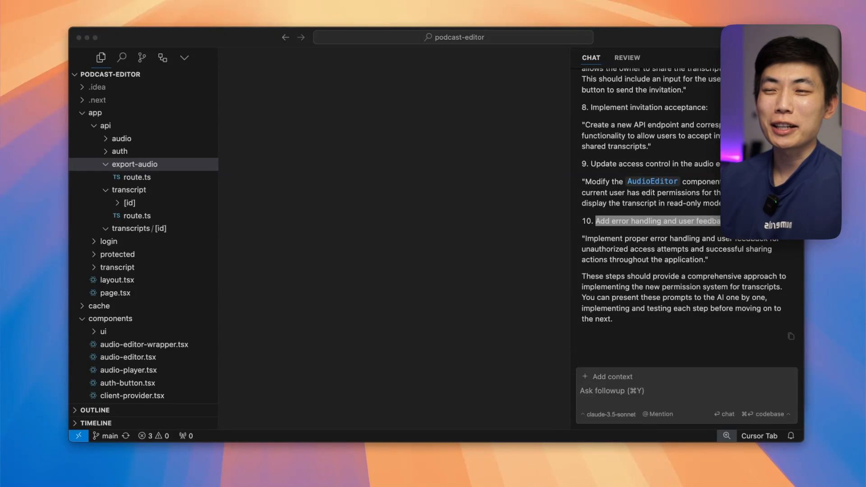
pyautogui.scroll(-3)
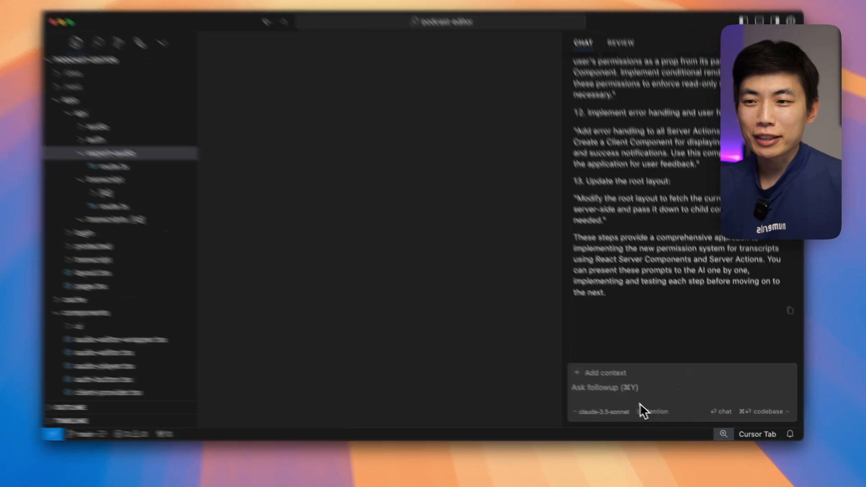
pyautogui.click(600, 412)
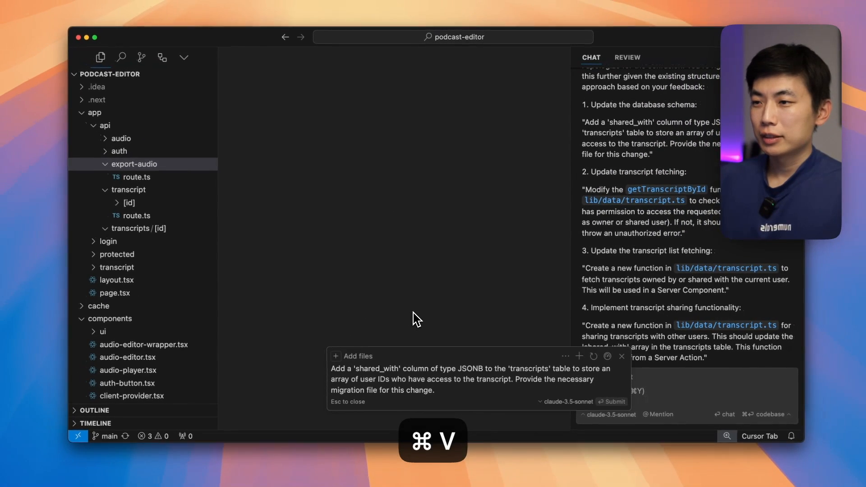
pyautogui.write('@code')
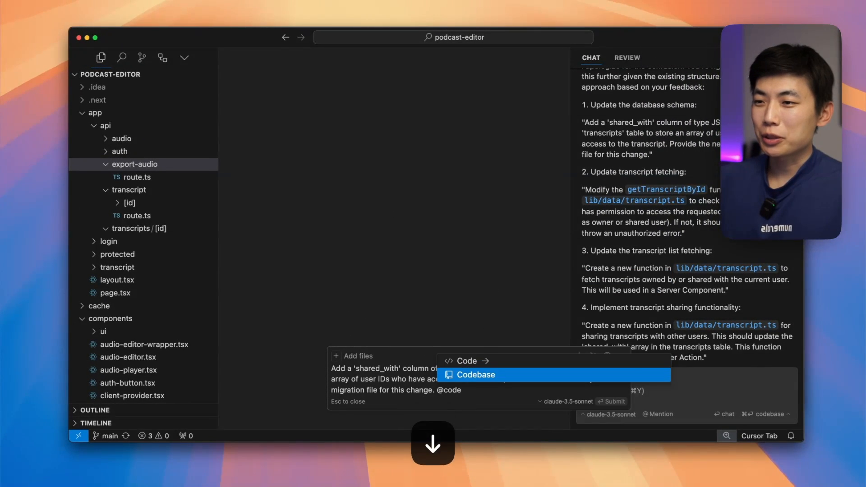
pyautogui.click(475, 374)
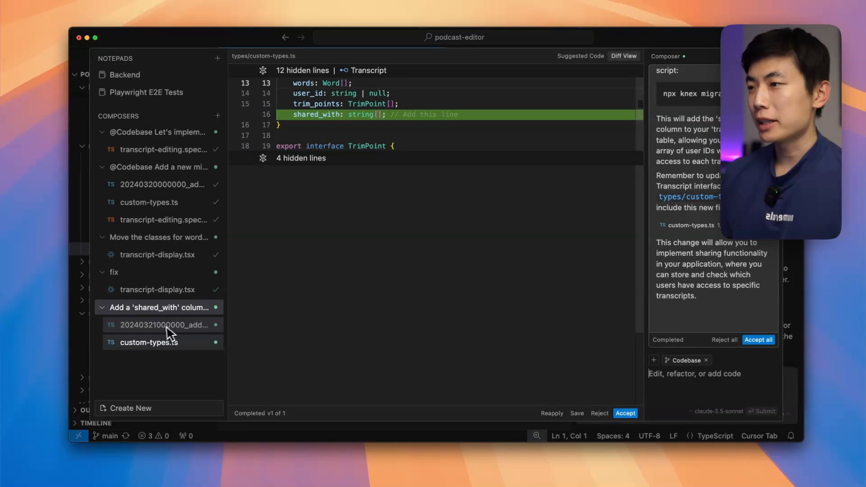
# Review the generated shared_with migration and Transcript type diff, then accept all changes
pyautogui.click(161, 324)
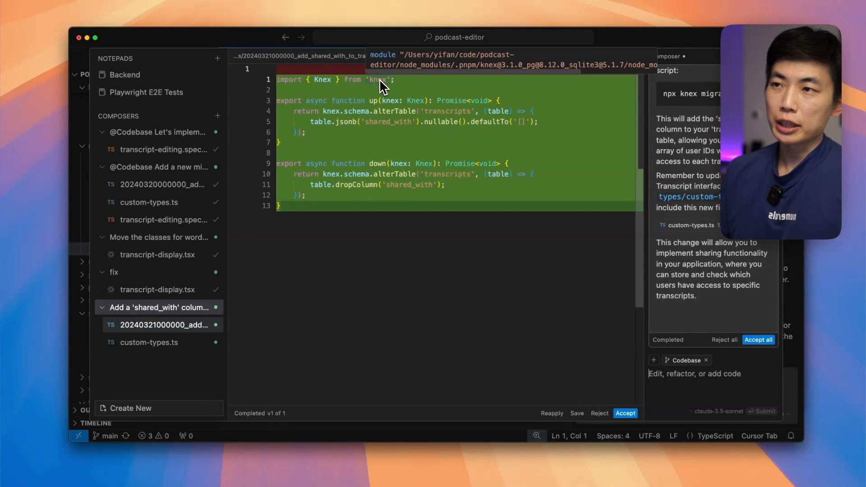
pyautogui.moveTo(346, 122)
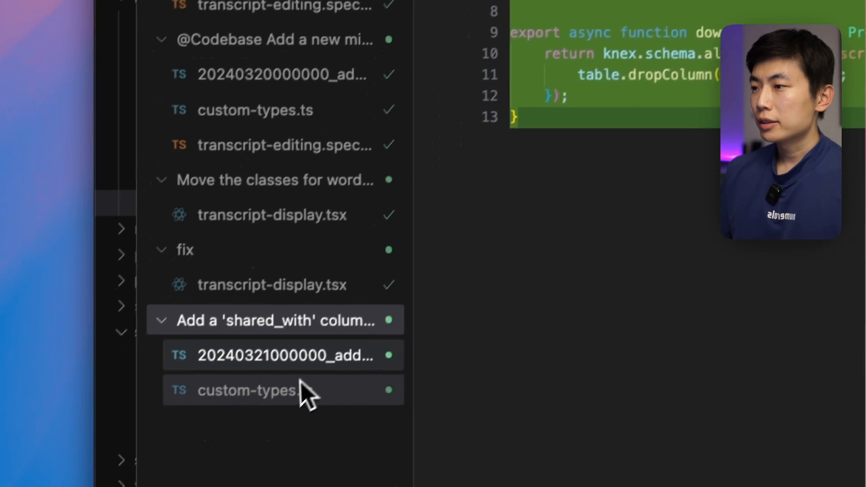
pyautogui.click(249, 390)
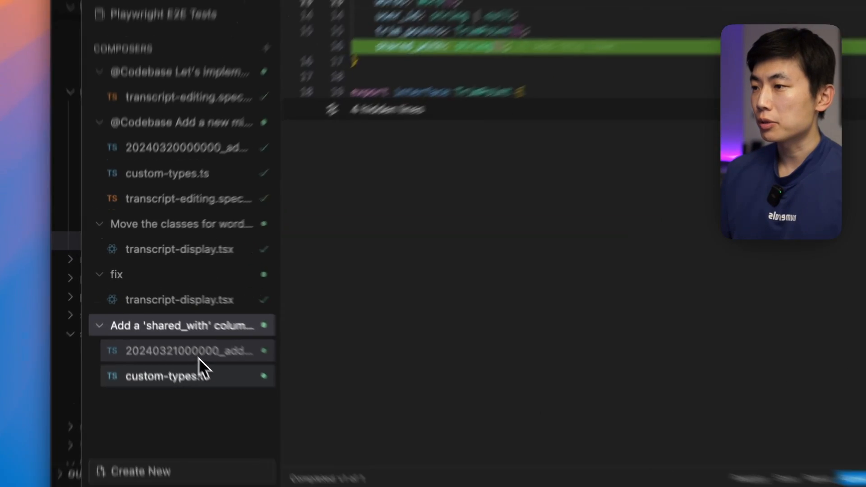
pyautogui.click(188, 350)
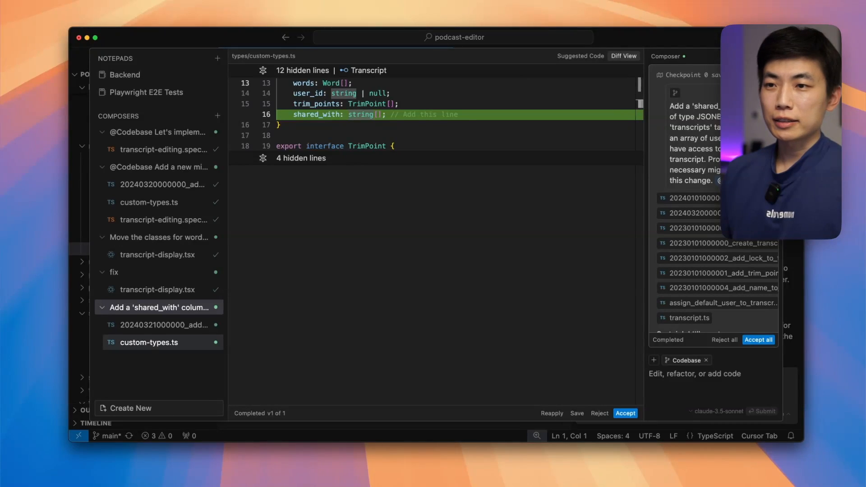
pyautogui.click(161, 324)
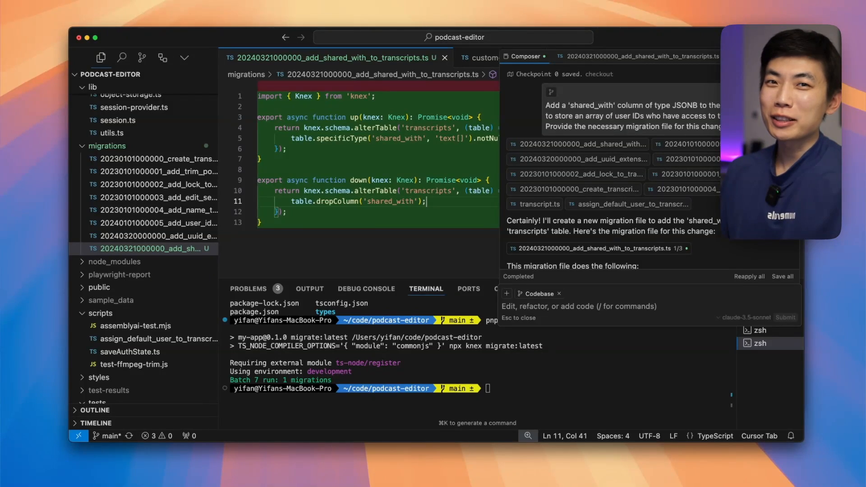
# Show the pending git changes in Source Control to stage the new migration file
pyautogui.click(142, 58)
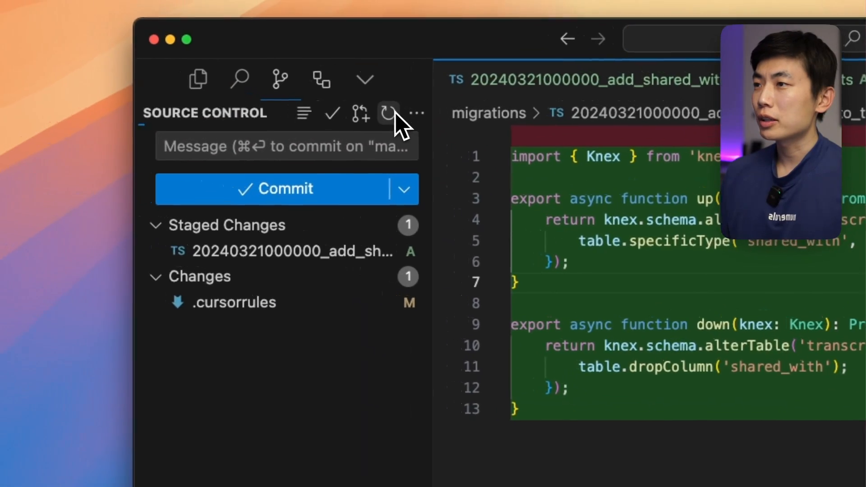
# Commit the staged shared_with migration file
pyautogui.click(277, 188)
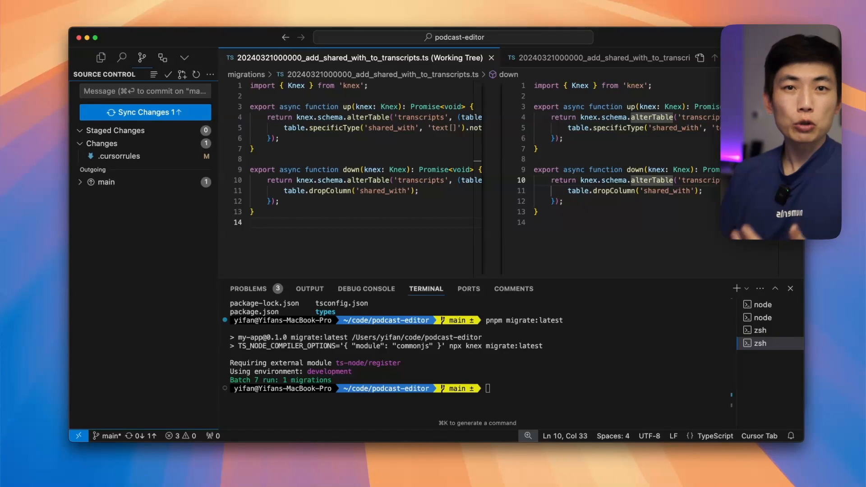
# View the uncommitted .cursorrules diff adding the project-context paragraph
pyautogui.click(119, 156)
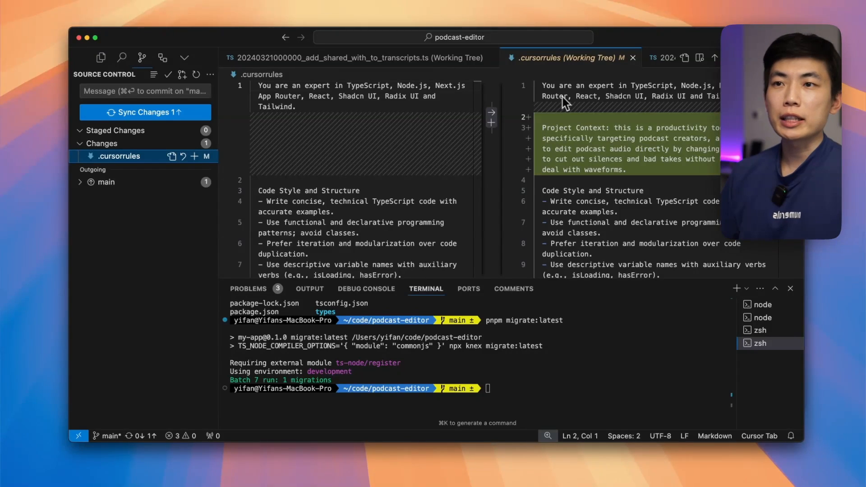
pyautogui.moveTo(629, 157)
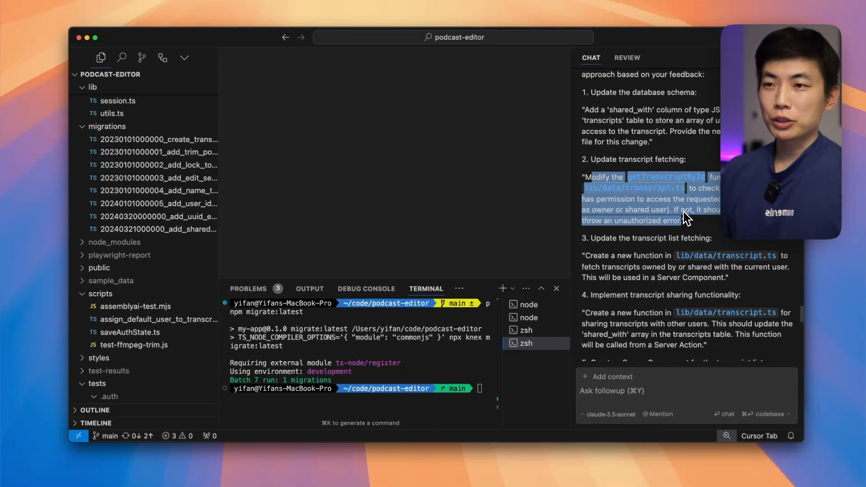
pyautogui.moveTo(632, 220)
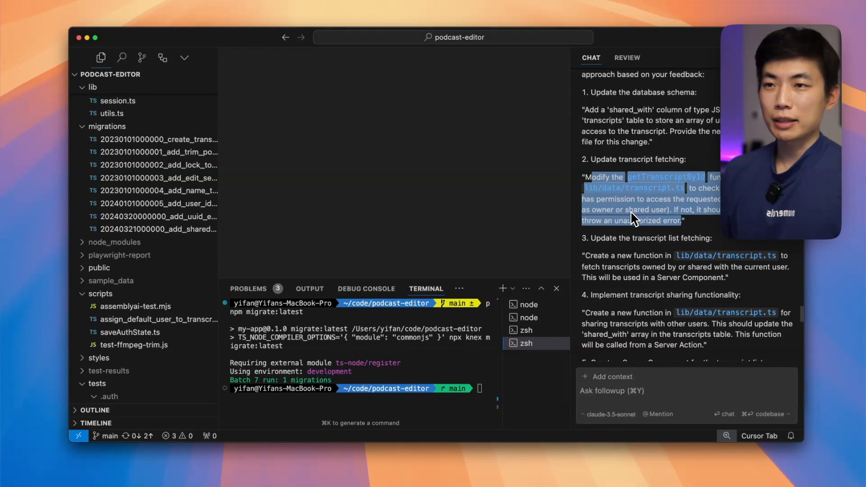
pyautogui.scroll(-3)
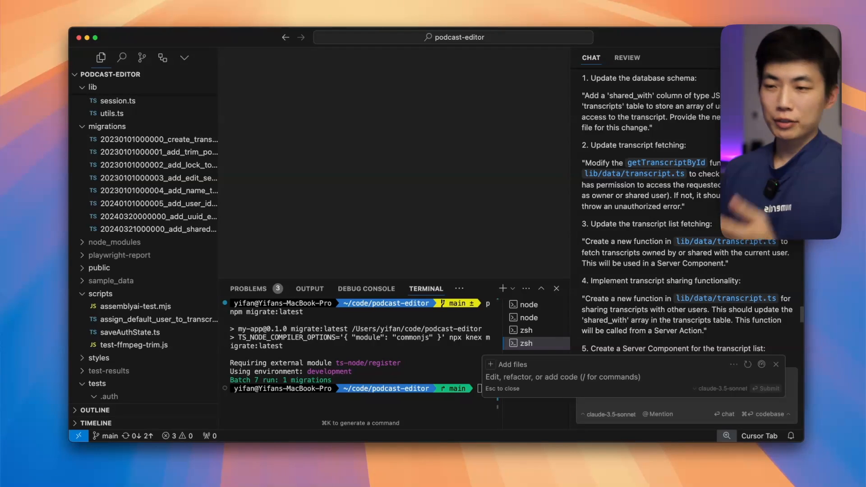
pyautogui.press('cmd+v')
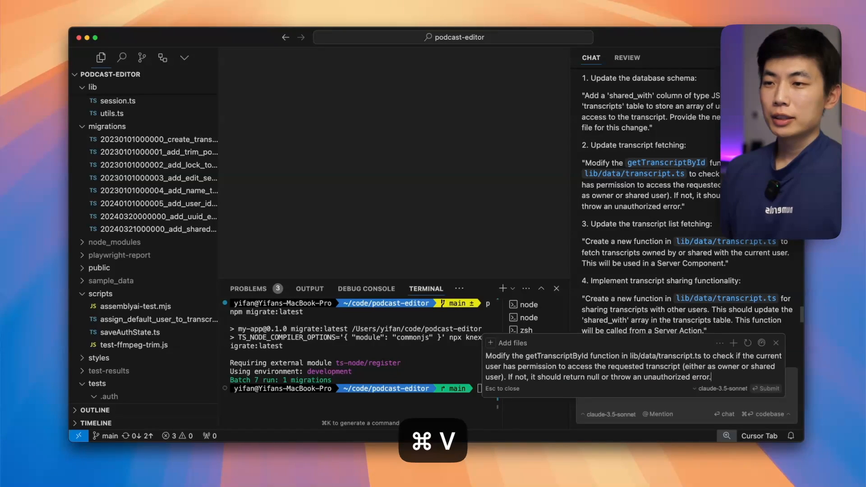
pyautogui.write('@code')
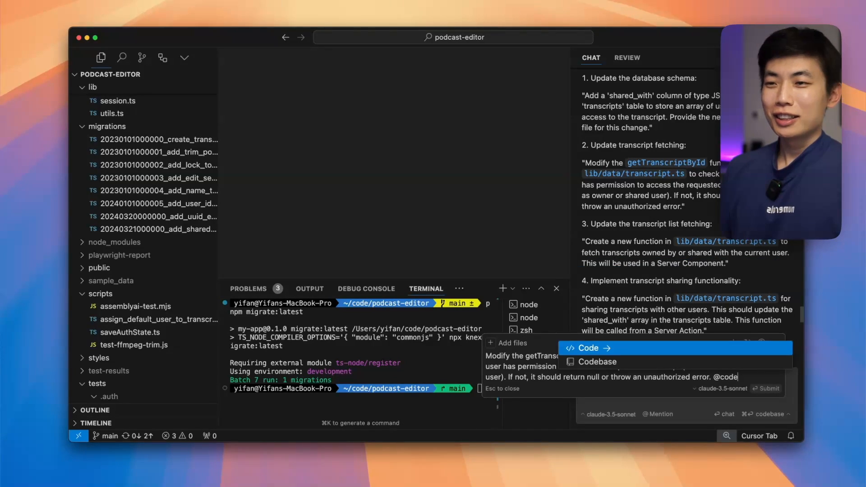
pyautogui.click(597, 362)
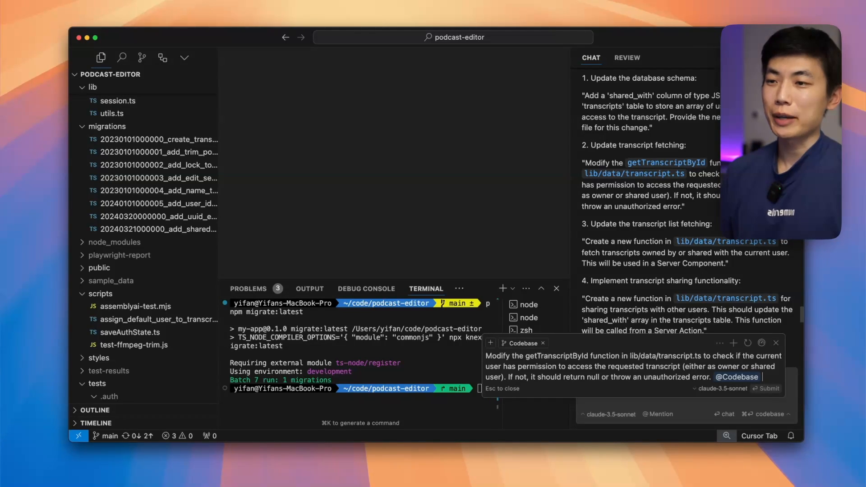
pyautogui.click(765, 388)
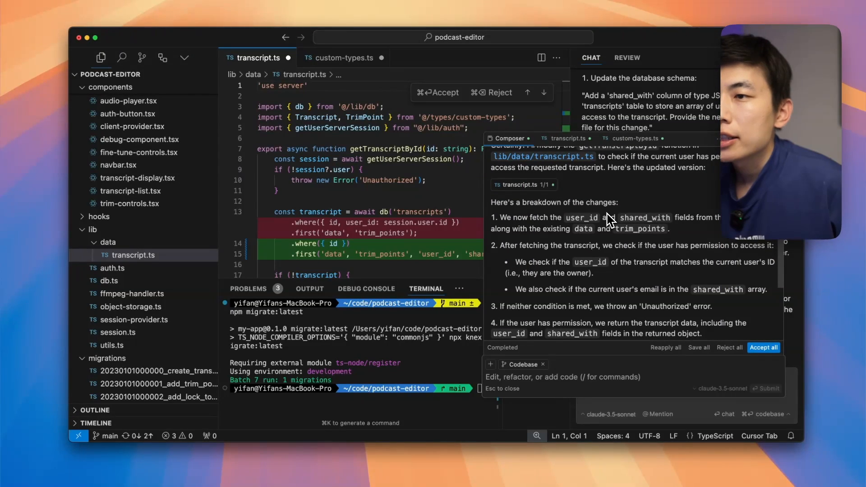
pyautogui.moveTo(649, 223)
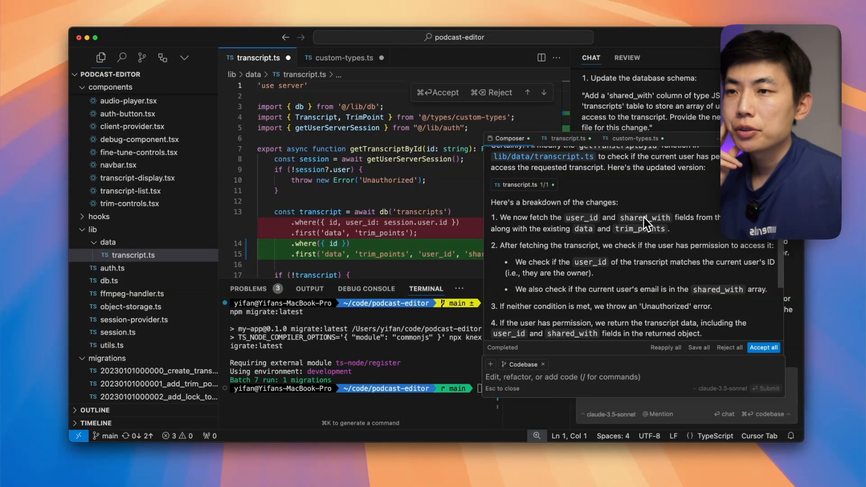
# Scroll through the proposed transcript.ts and custom-types.ts permission-check diffs
pyautogui.scroll(-3)
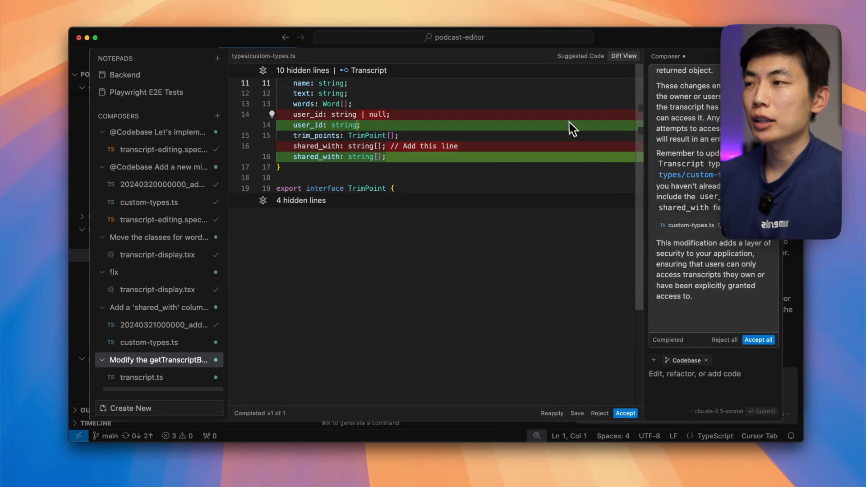
pyautogui.moveTo(558, 137)
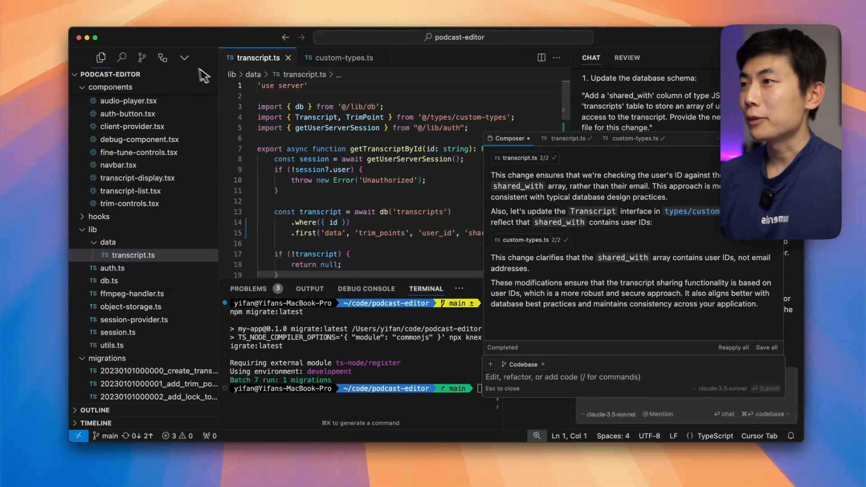
# Stage transcript.ts and custom-types.ts and commit the permission-check changes
pyautogui.click(142, 57)
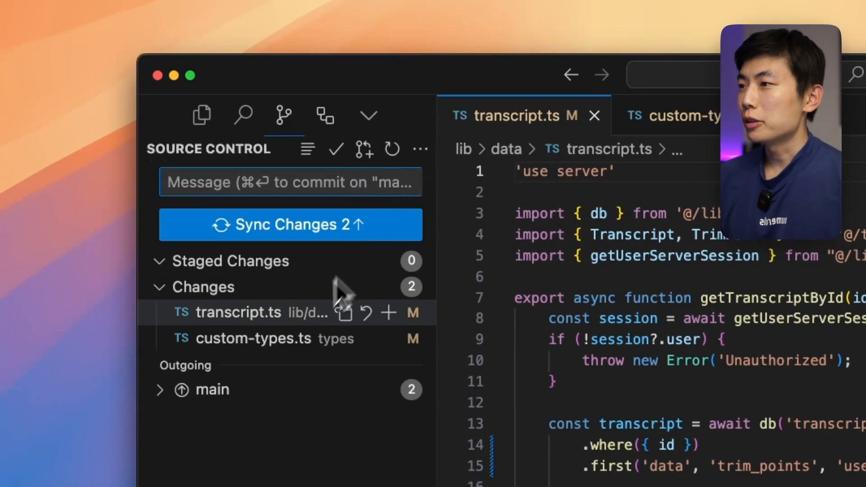
pyautogui.click(260, 339)
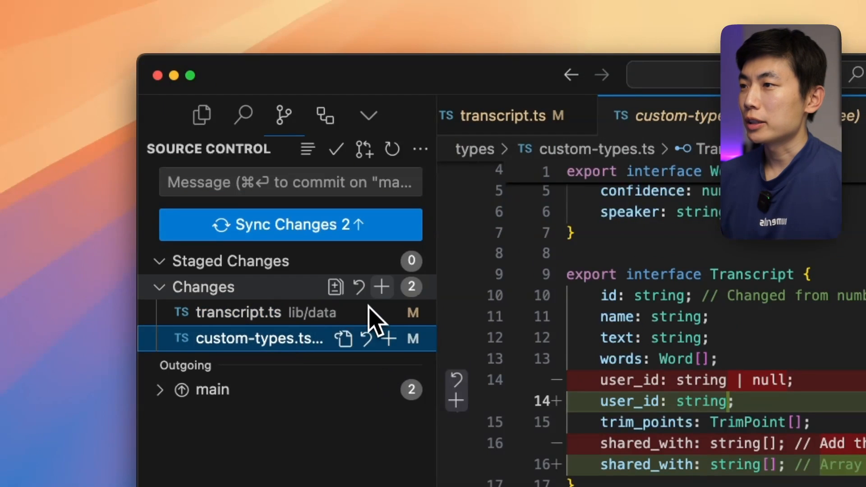
pyautogui.click(380, 287)
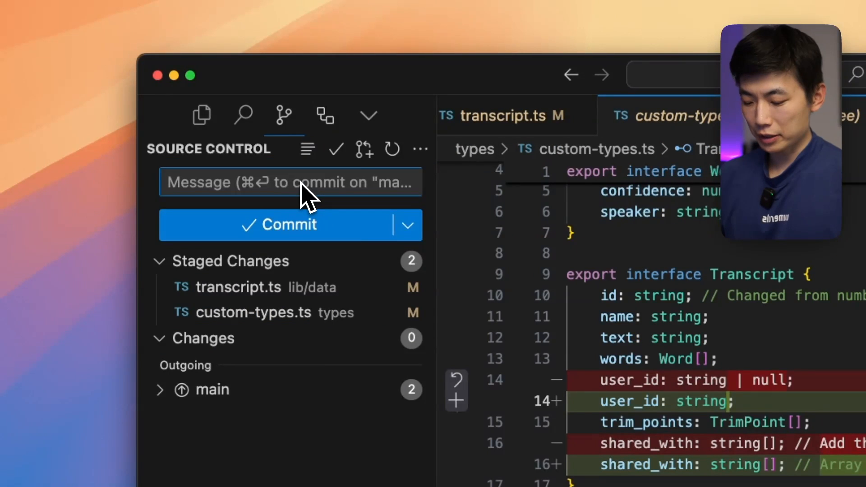
pyautogui.click(290, 225)
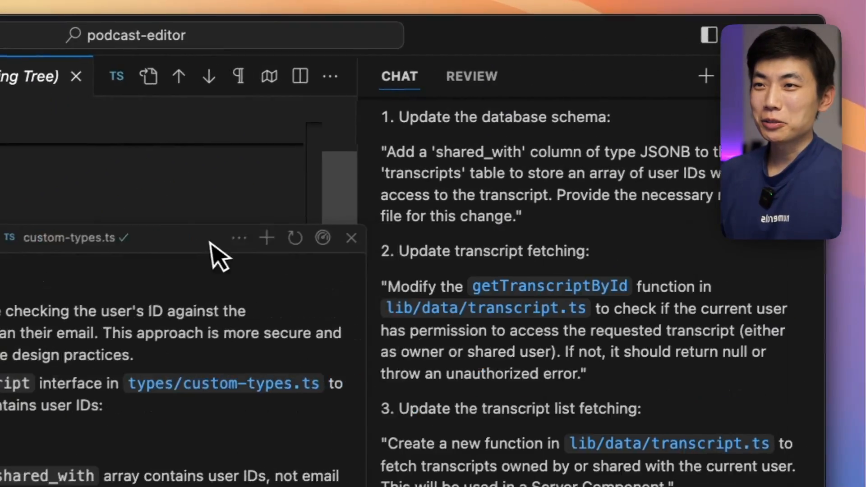
pyautogui.scroll(-3)
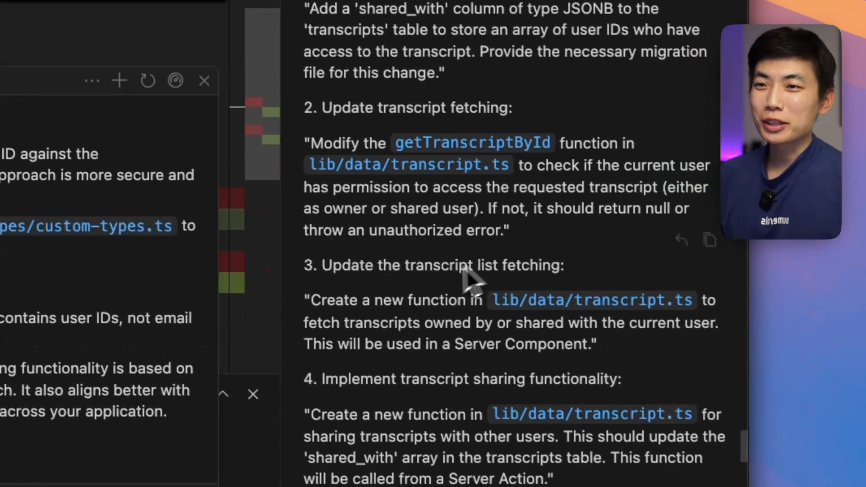
pyautogui.scroll(-3)
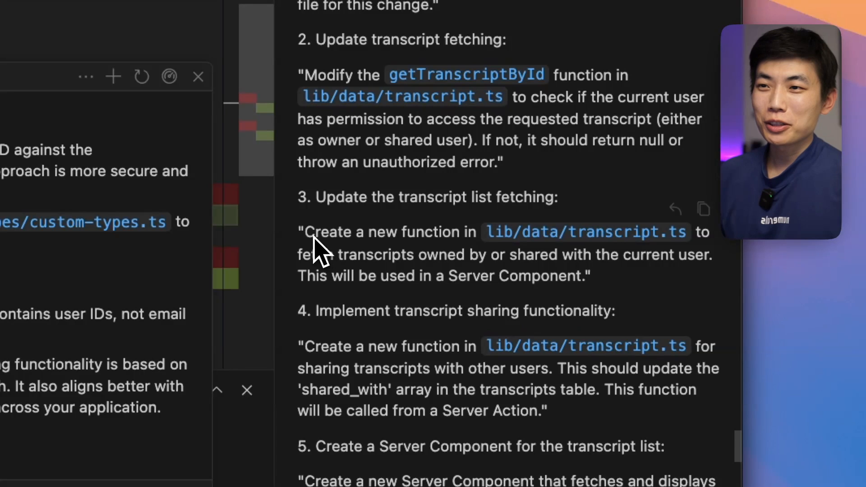
pyautogui.moveTo(310, 231); pyautogui.dragTo(583, 276)
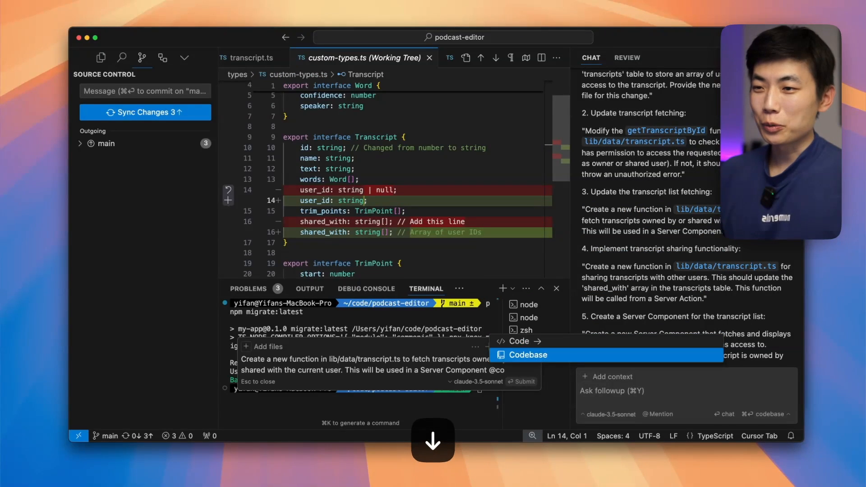
pyautogui.click(528, 355)
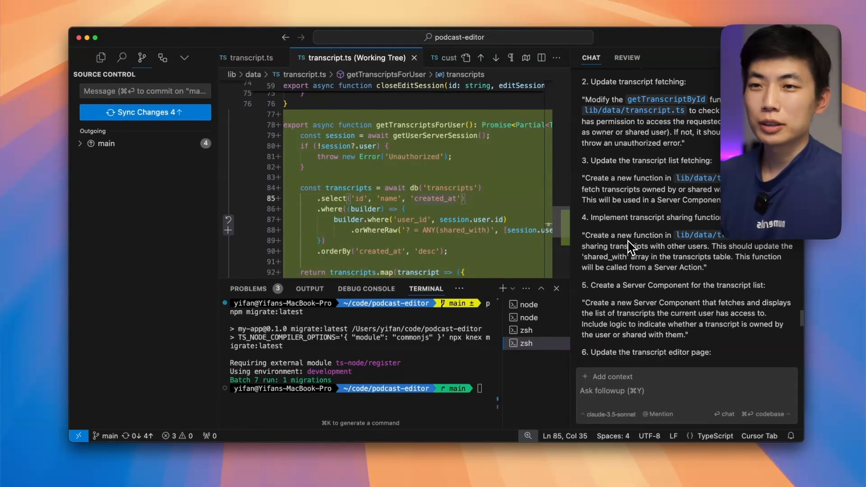
pyautogui.scroll(-3)
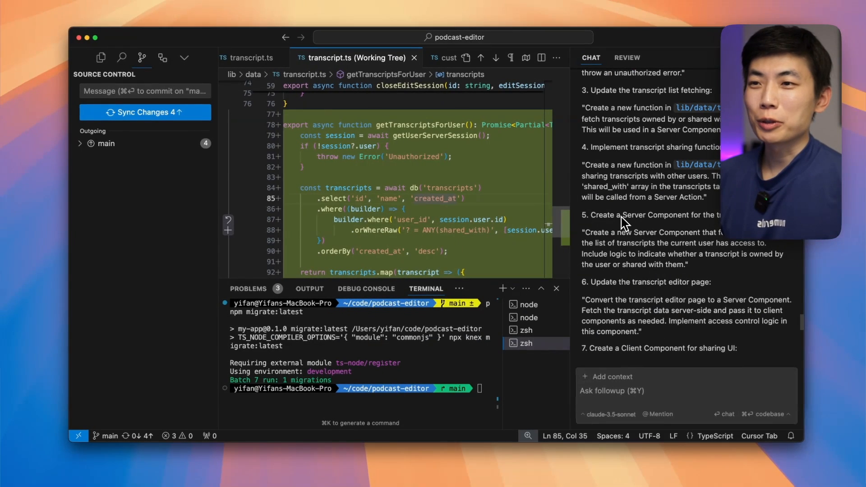
pyautogui.moveTo(594, 232)
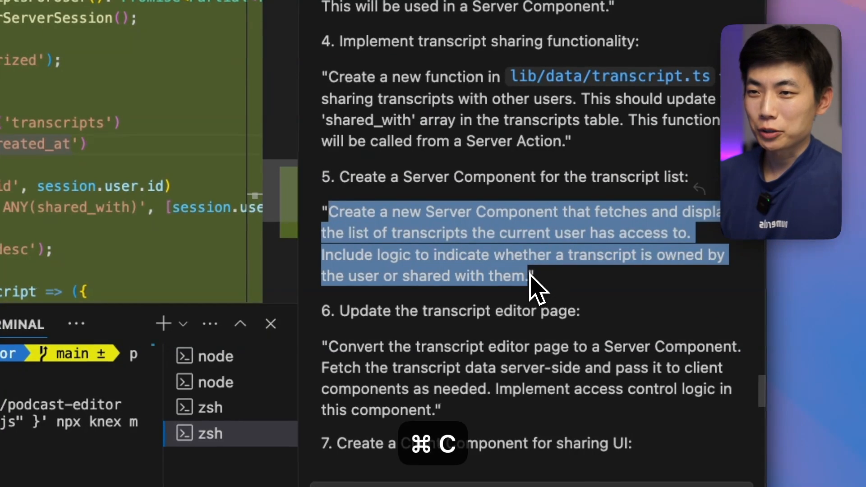
# Give the composer prompt 5 to generate the transcript list Server Component with transcript.ts and next.config.js edits
pyautogui.press('cmd+n')
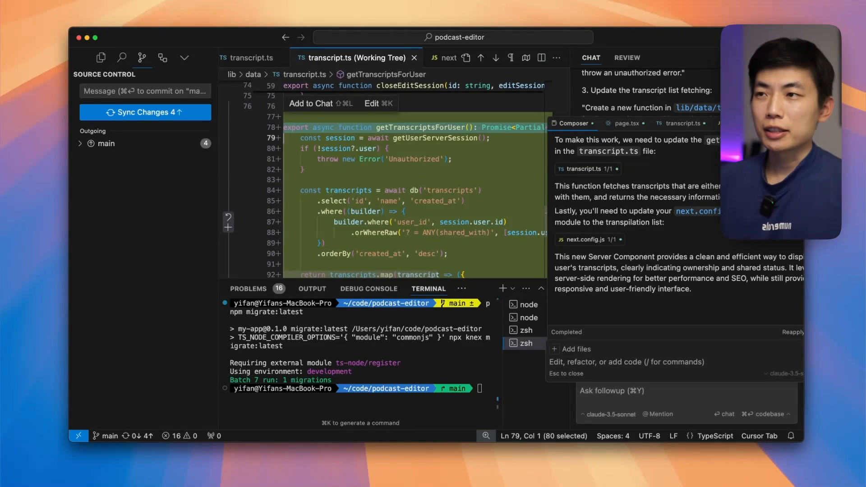
pyautogui.moveTo(668, 200)
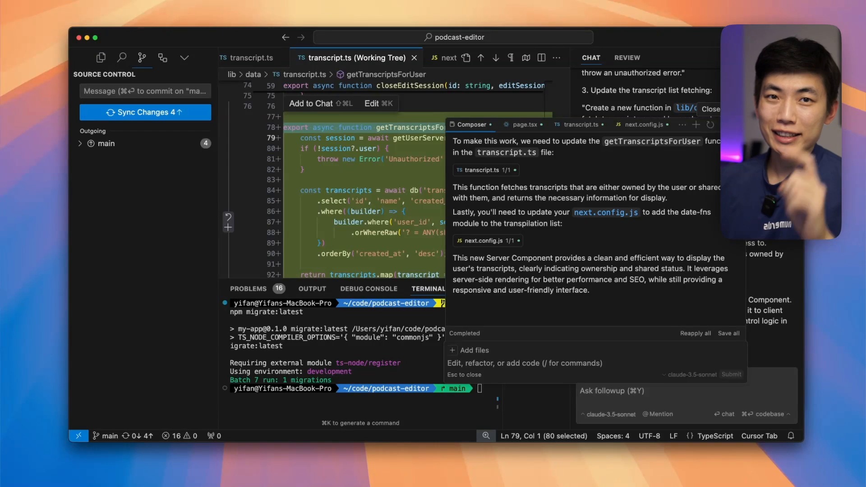
pyautogui.moveTo(387, 172)
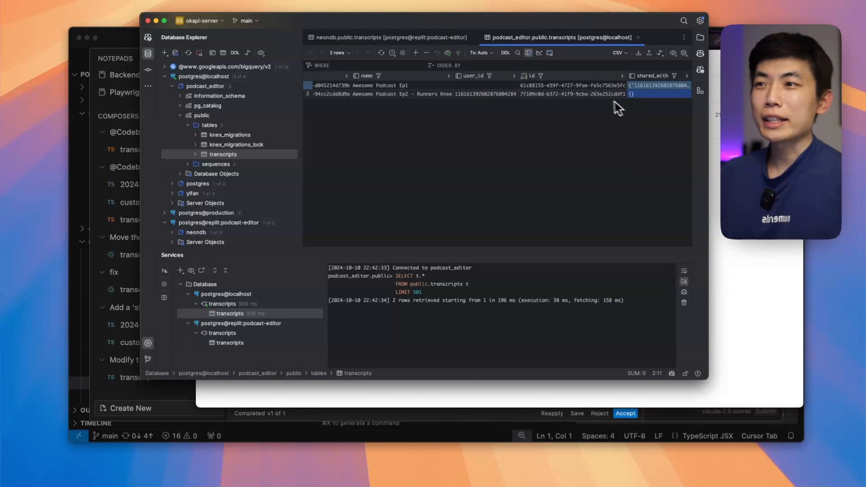
# Query the podcast_editor transcripts table to see its two rows and shared_with values
pyautogui.press('cmd+enter')
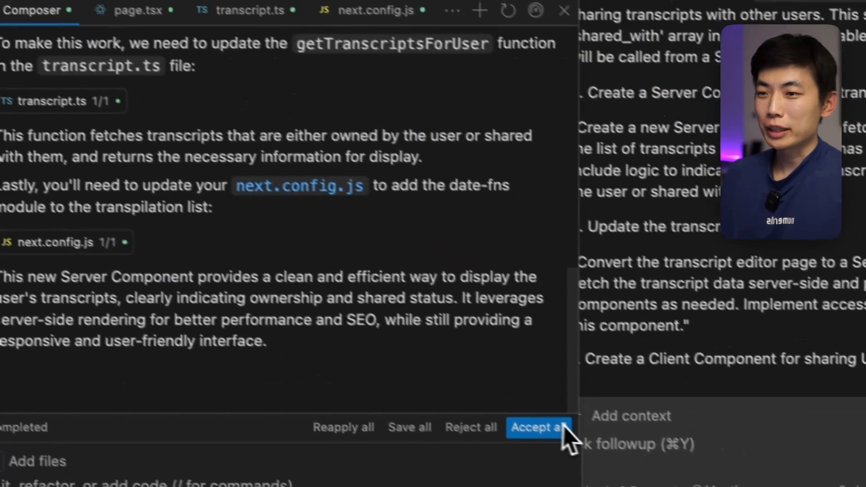
# Accept all generated changes and review the new untracked transcripts page.tsx diff
pyautogui.click(537, 426)
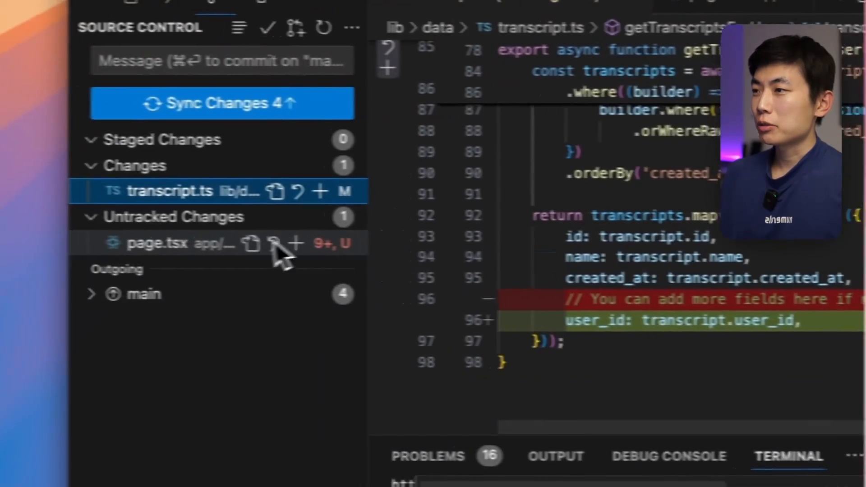
pyautogui.click(159, 244)
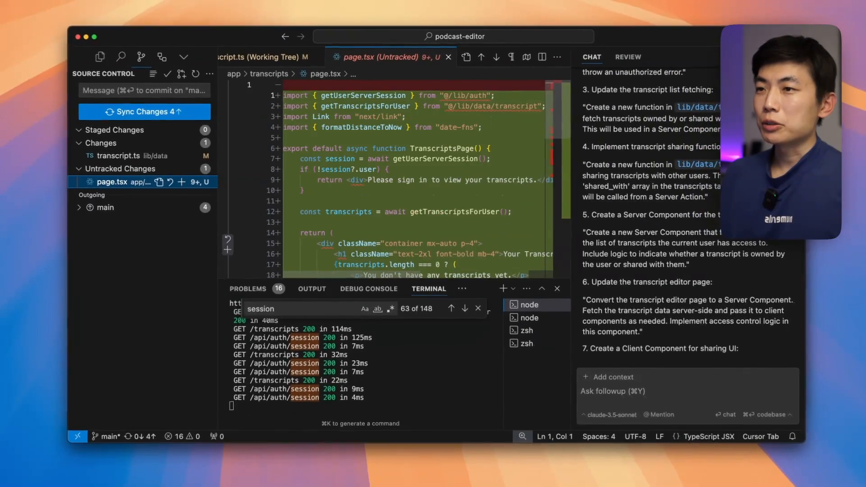
pyautogui.moveTo(161, 168)
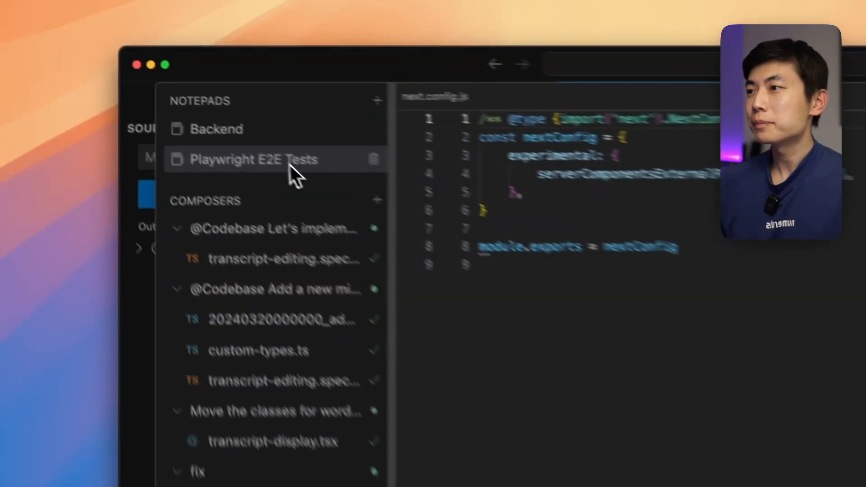
# View the Playwright E2E Tests notepad's end-to-end testing guidelines
pyautogui.click(253, 159)
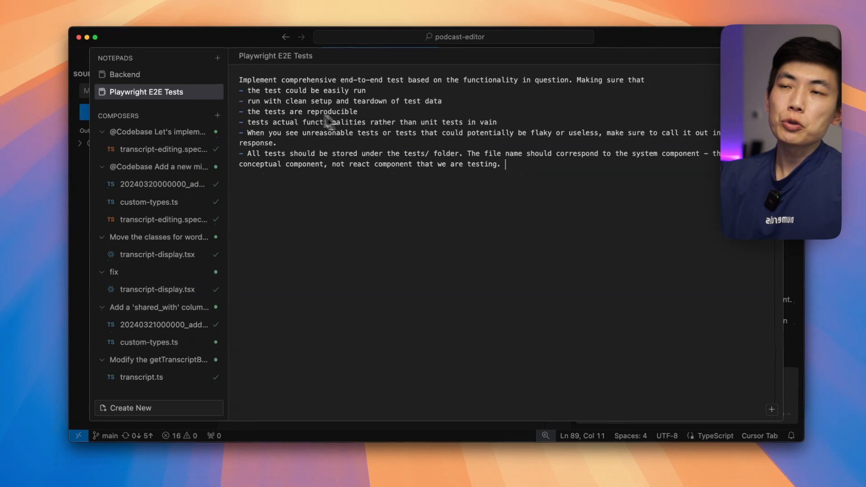
pyautogui.press('cmd+p')
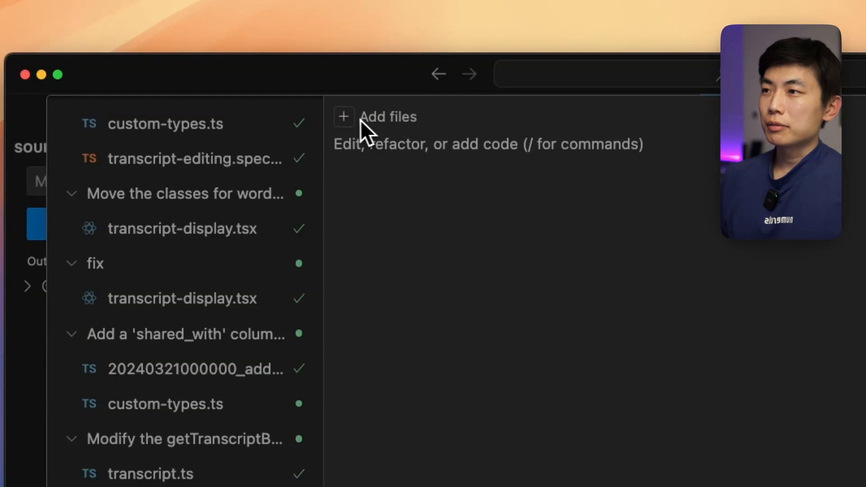
# Attach the Playwright E2E Tests notepad and review the generated transcript-list.spec.ts and page.tsx test ids
pyautogui.click(343, 116)
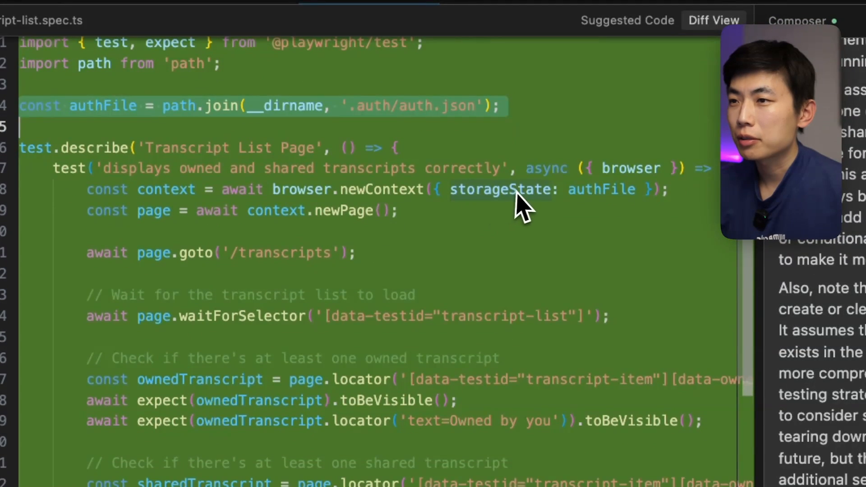
pyautogui.scroll(-3)
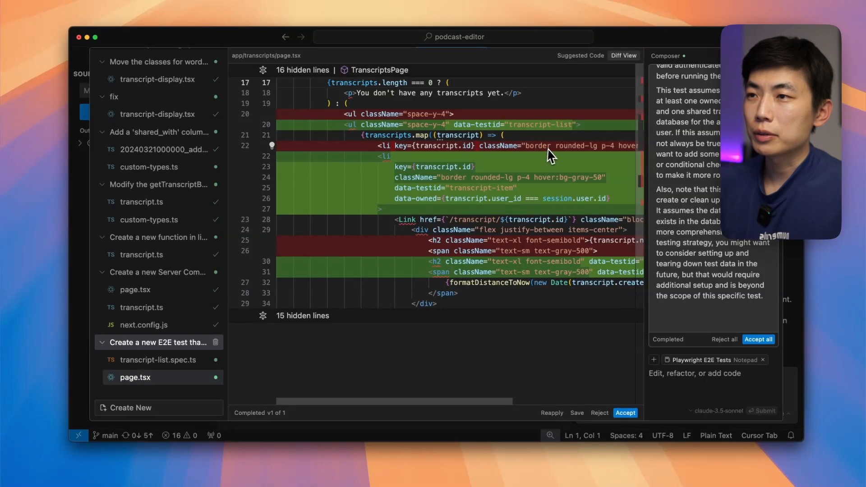
pyautogui.moveTo(494, 201)
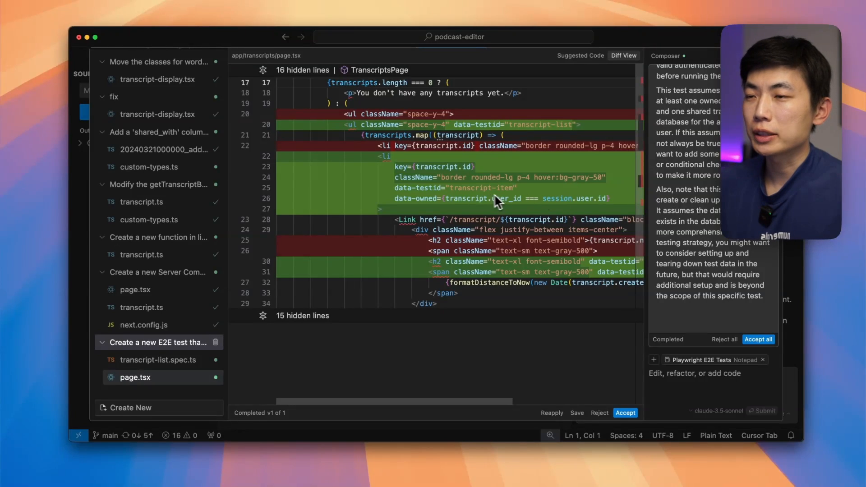
pyautogui.hscroll(3)
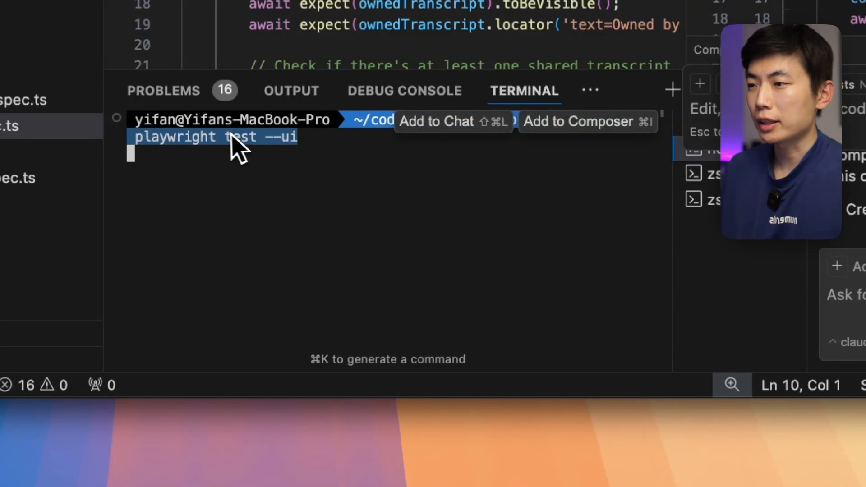
pyautogui.moveTo(390, 171)
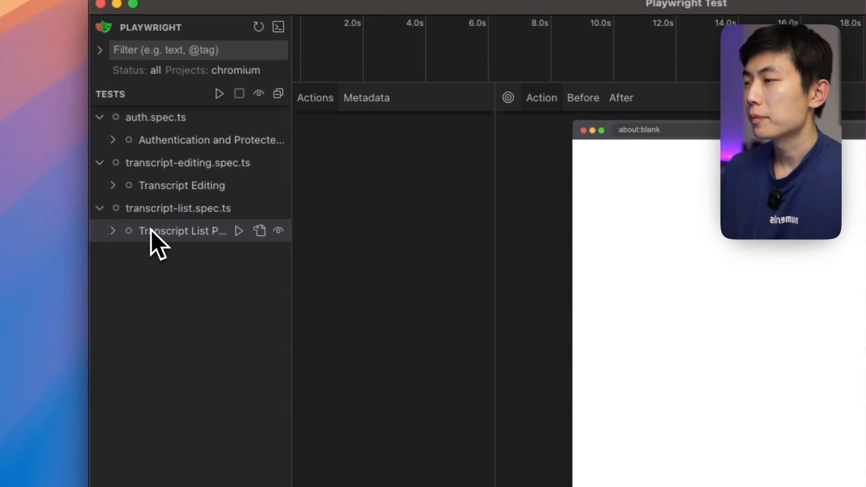
# Run the Transcript List Page test in the Playwright UI and inspect its passing result
pyautogui.click(183, 231)
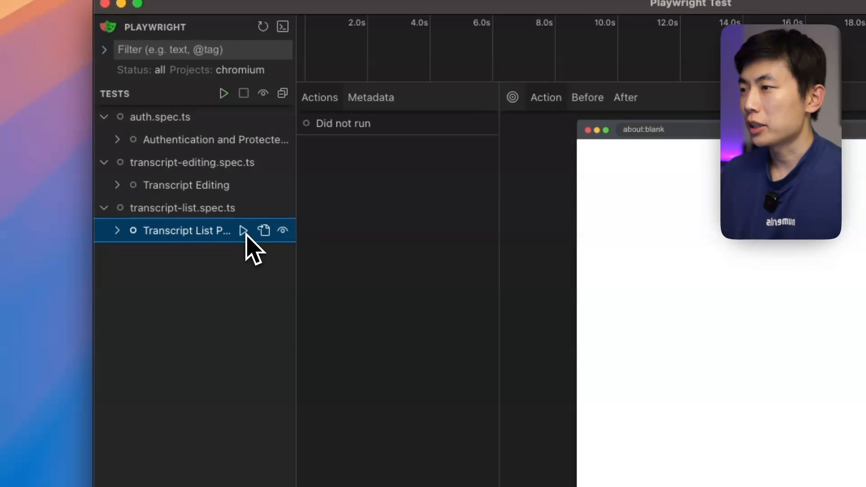
pyautogui.click(243, 230)
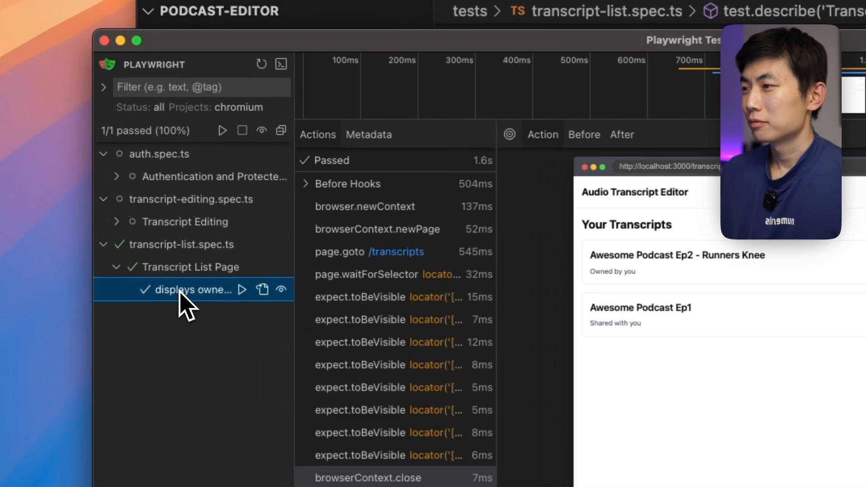
pyautogui.click(377, 229)
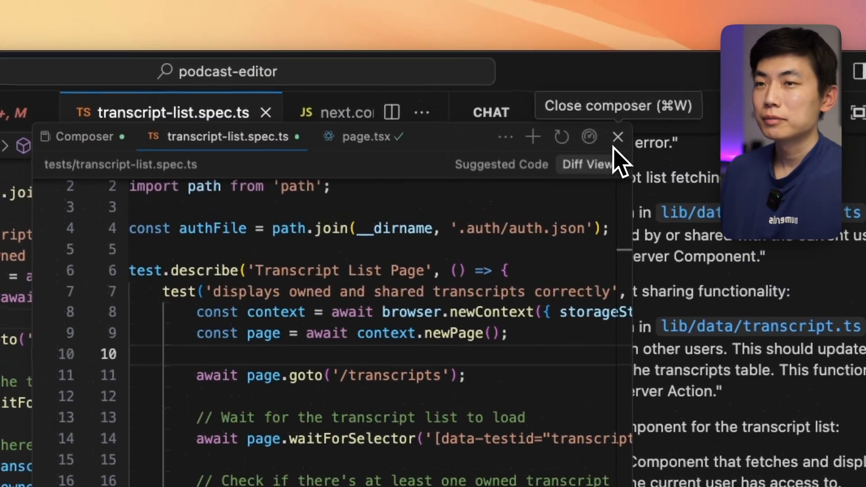
# Stage transcript-list.spec.ts and commit as "Added end-to-end test for transcript list page"
pyautogui.click(618, 137)
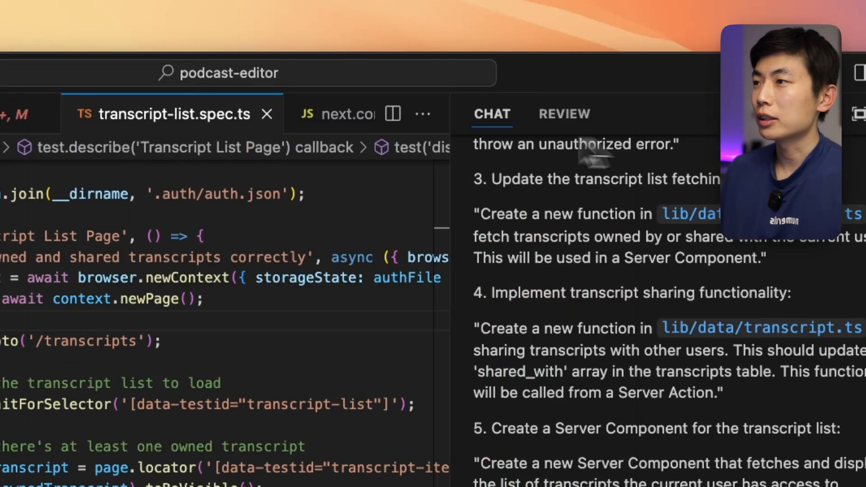
pyautogui.click(218, 114)
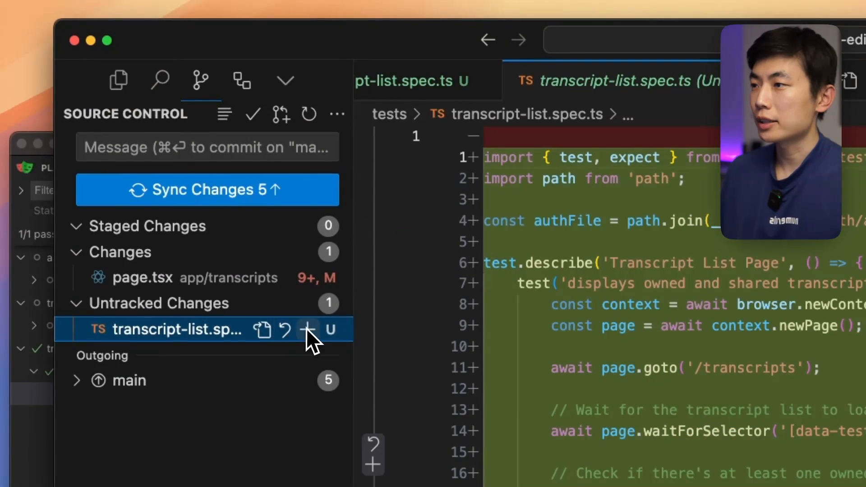
pyautogui.click(308, 330)
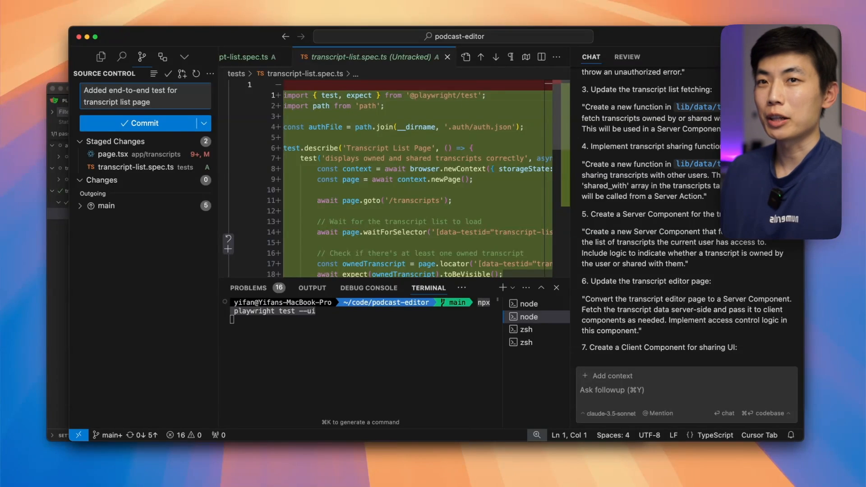
pyautogui.click(141, 124)
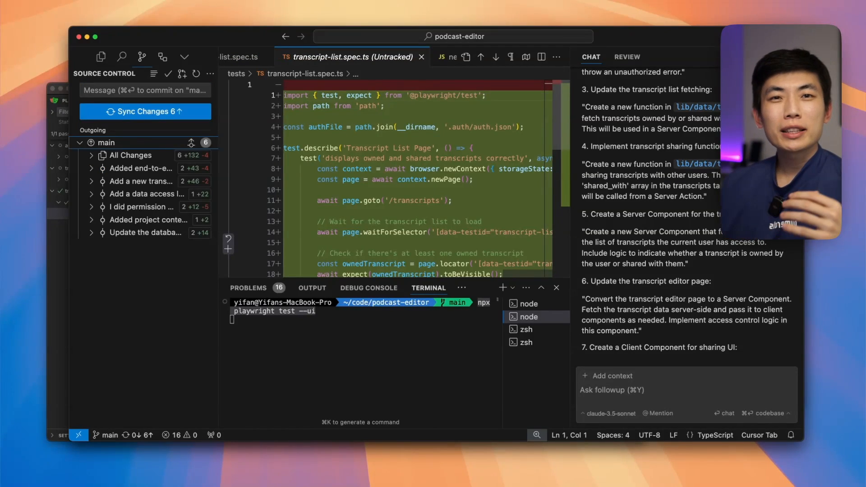